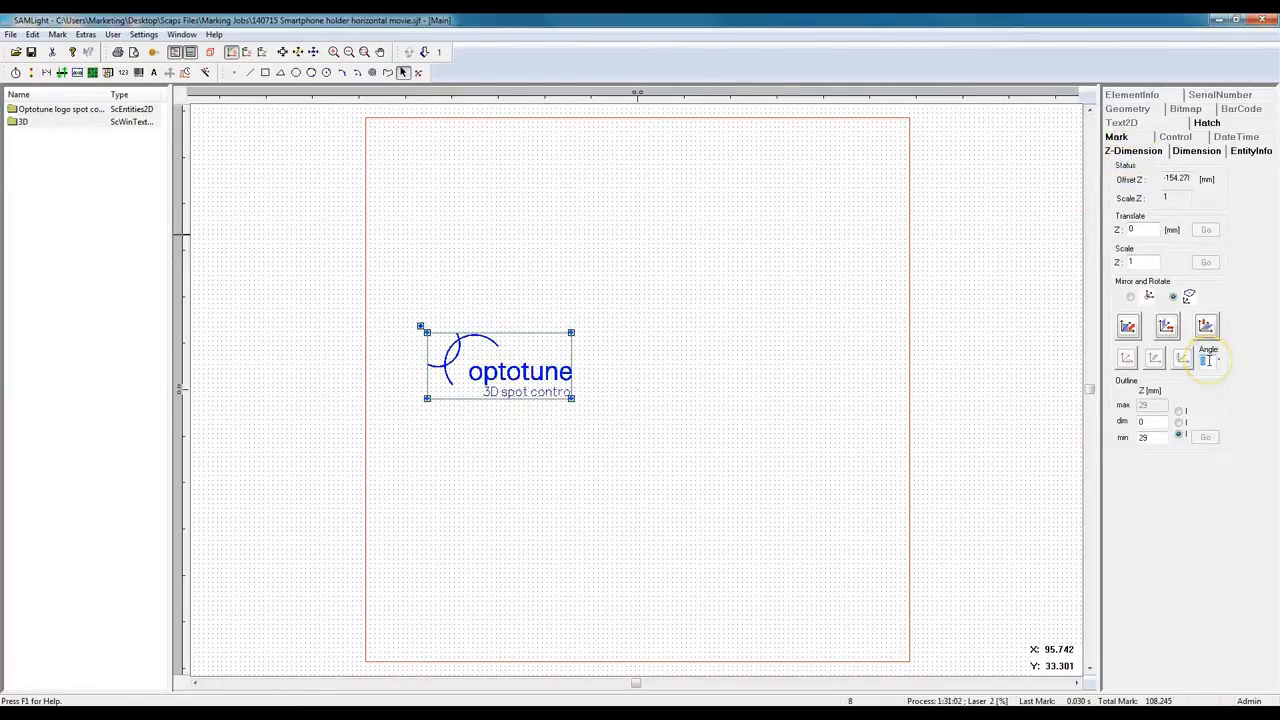
Step: Rotate the optotune logo 45° about X and set its outline minimum Z to -12
left_click(1127, 358)
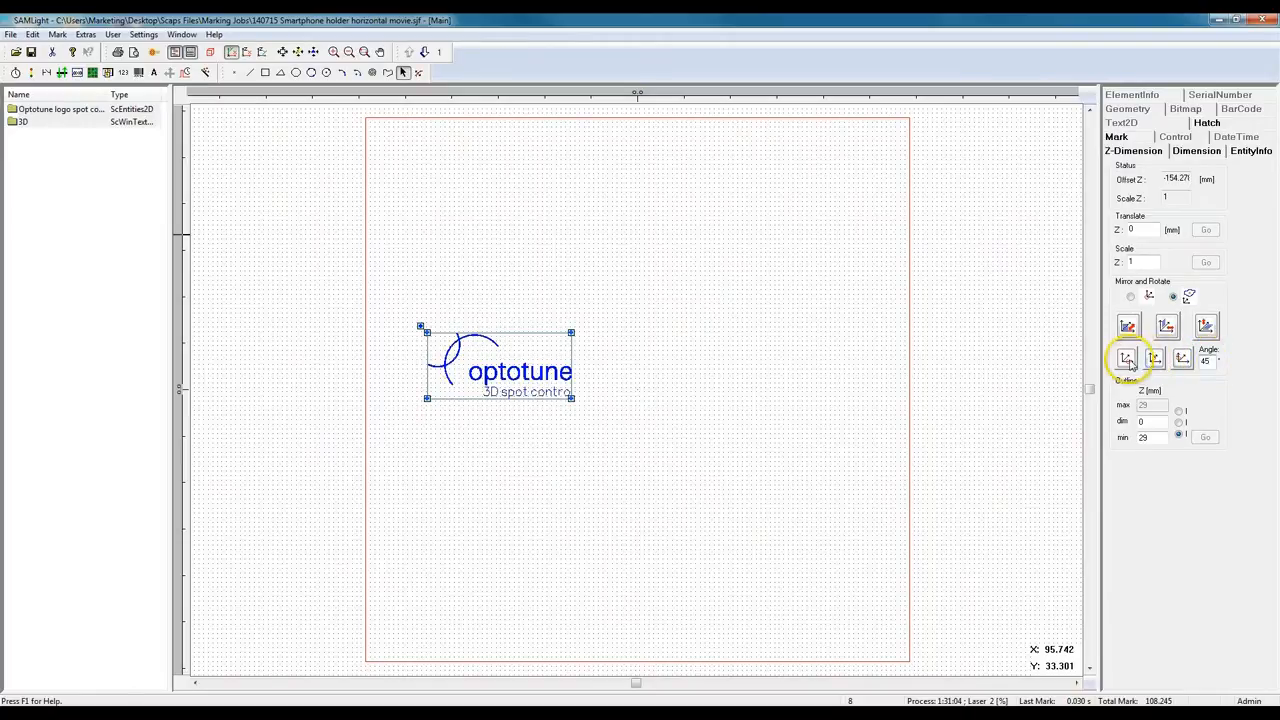
left_click(1127, 358)
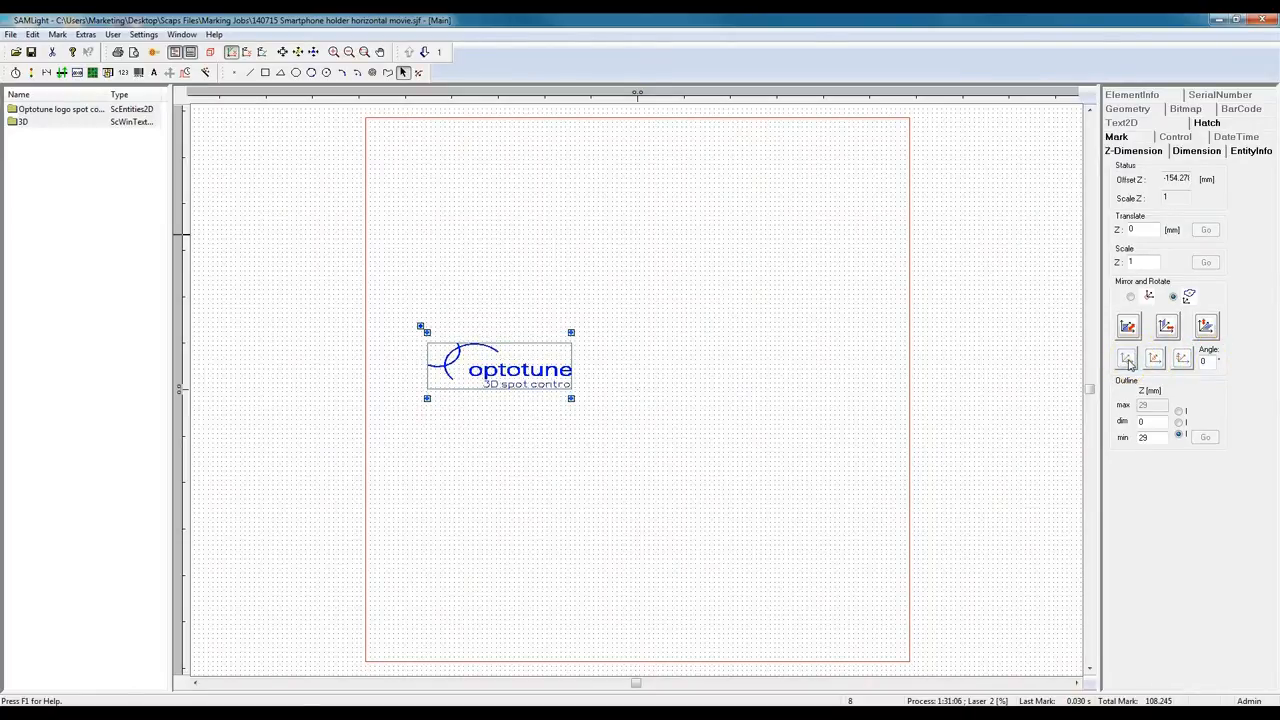
left_click(1148, 437)
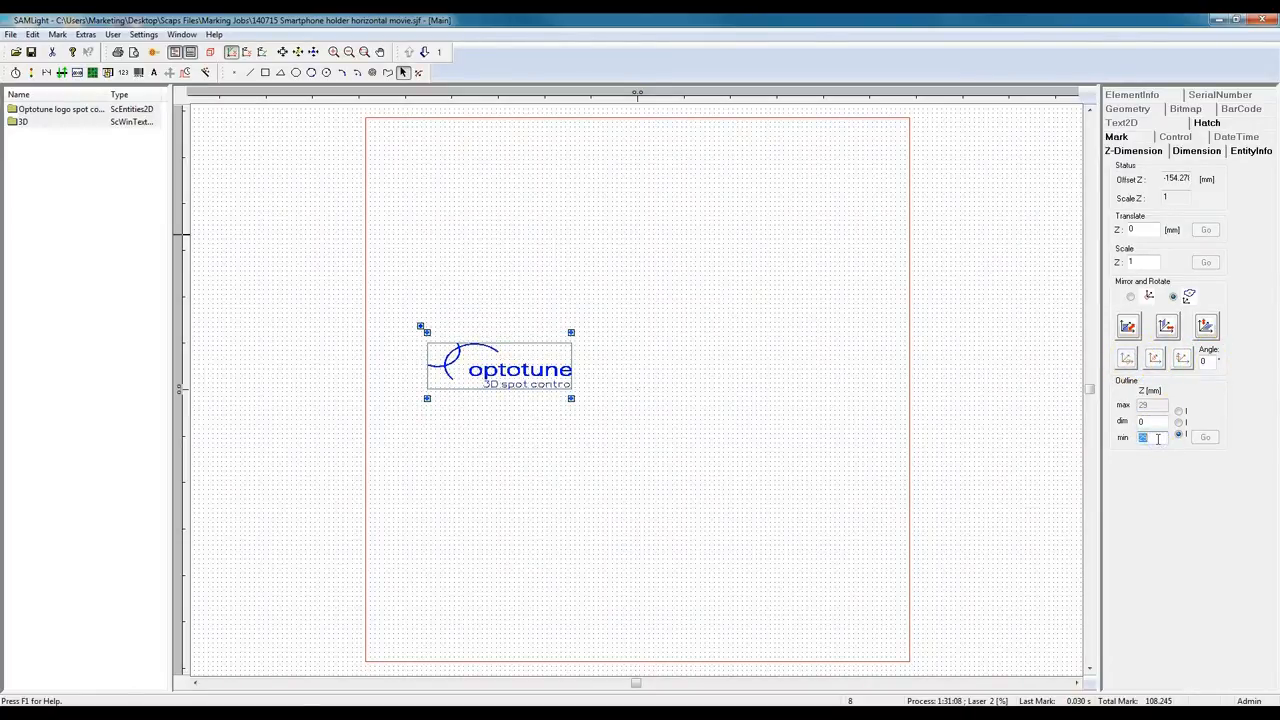
type("-12")
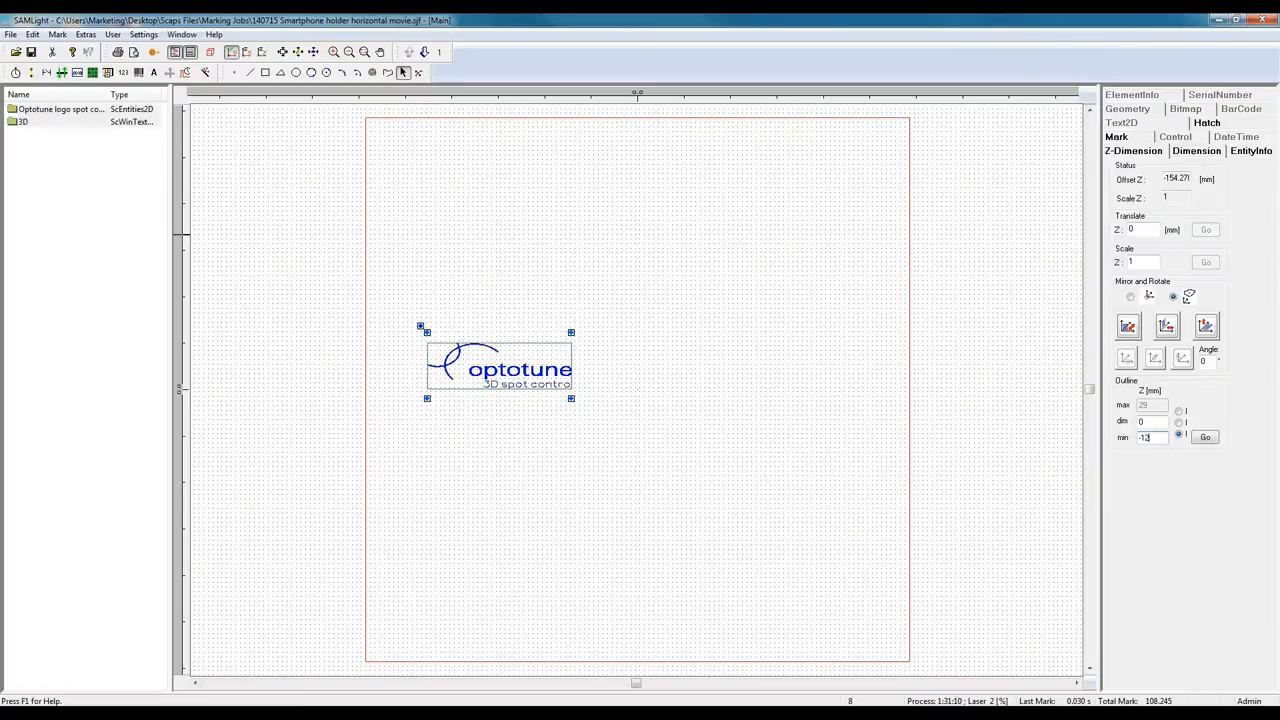
left_click(1205, 437)
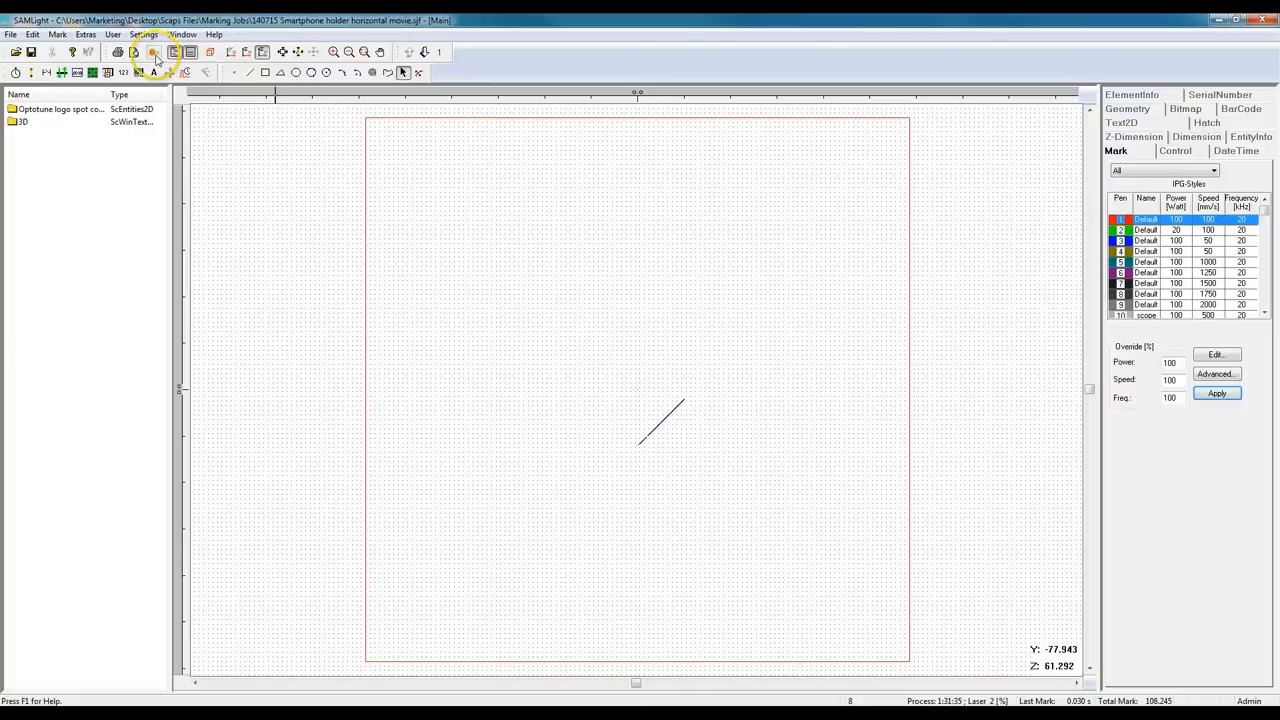
Step: Open the Mark dialog with its Start/Stop controls from the toolbar
left_click(154, 54)
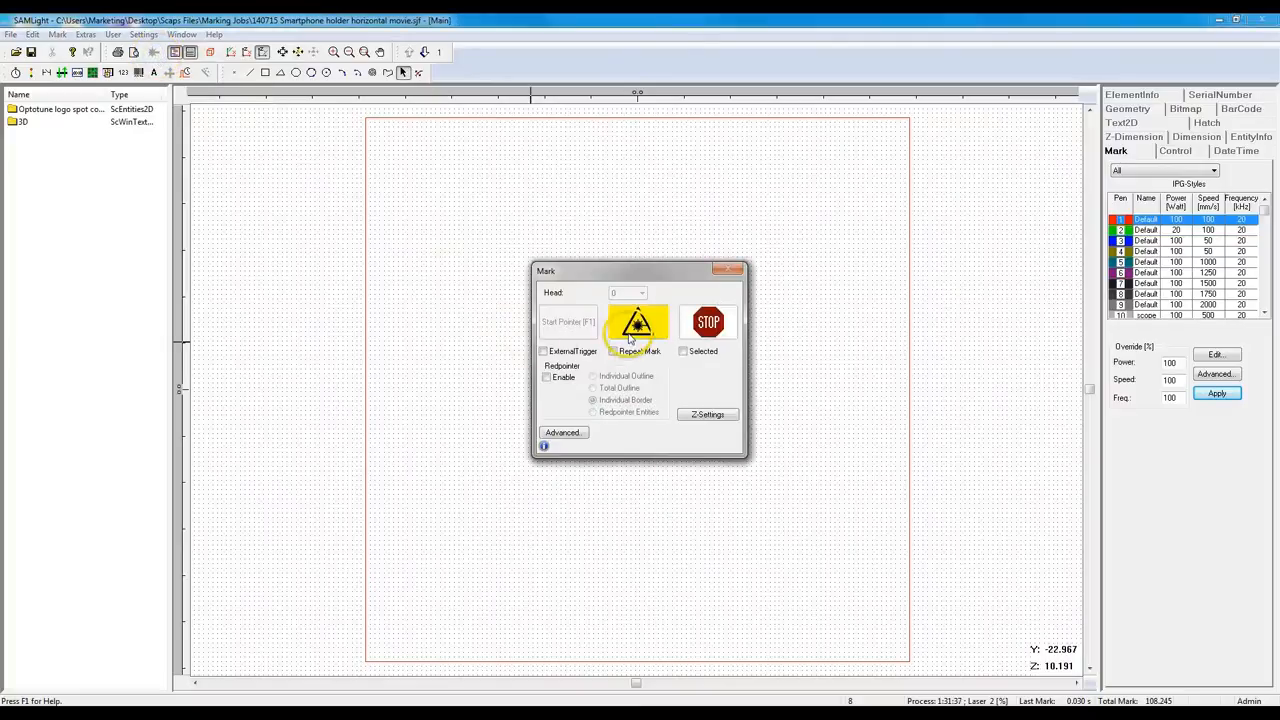